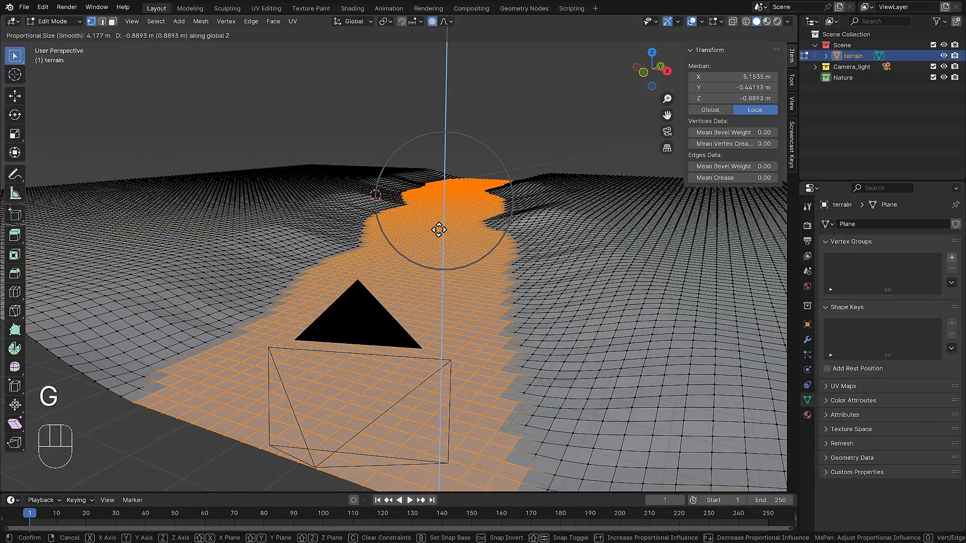
In Vertex Paint, paint the river path and the ice band white on the terrain
left_click(352, 8)
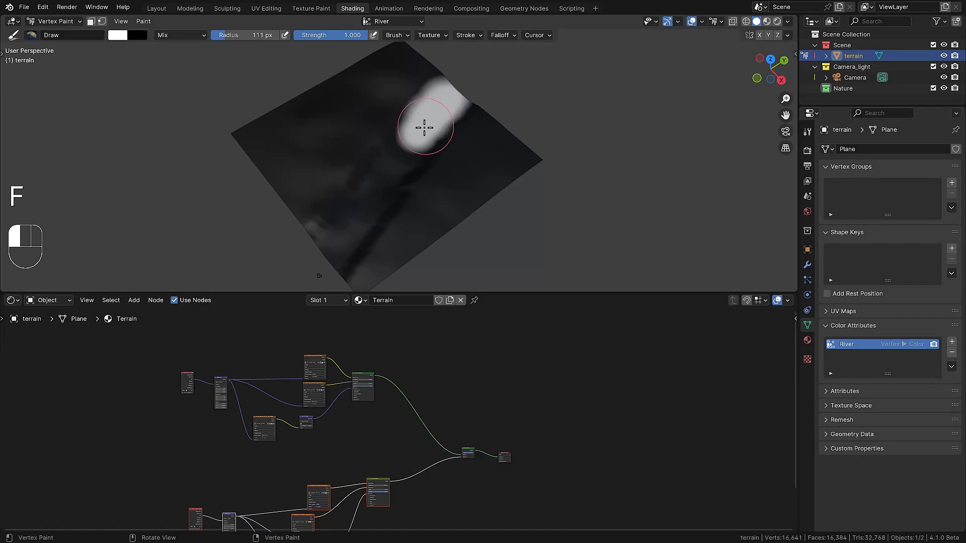
left_click_drag(424, 127, 327, 255)
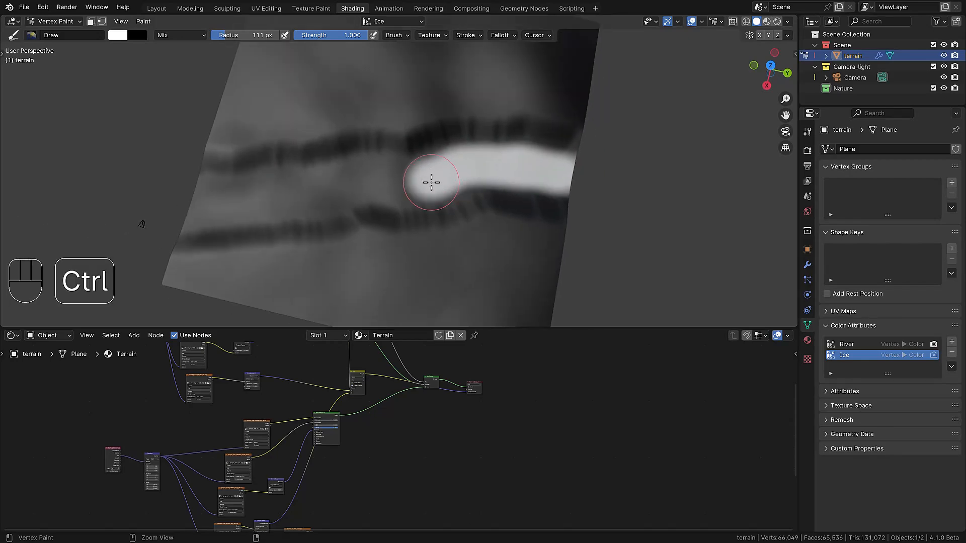
left_click_drag(432, 181, 181, 206)
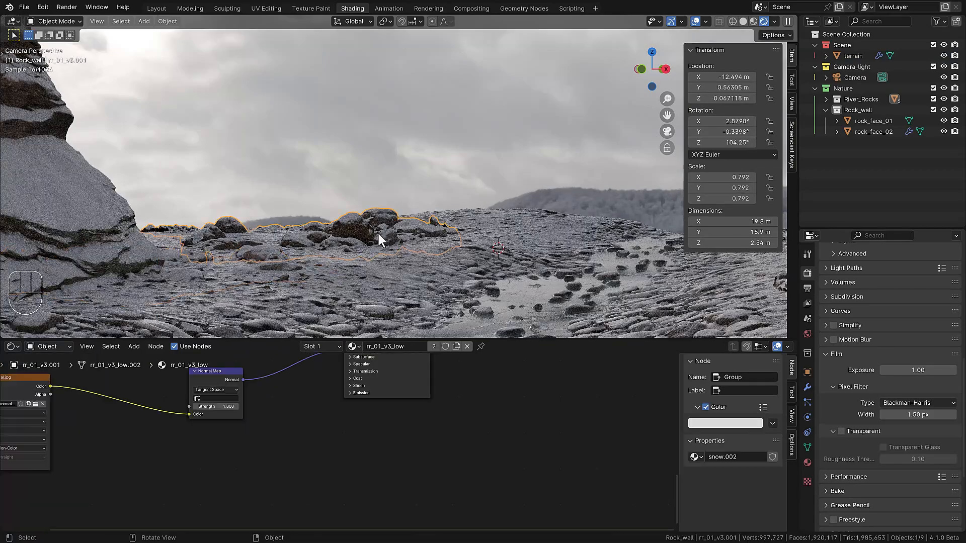
Select the river rocks in the camera view
left_click(265, 8)
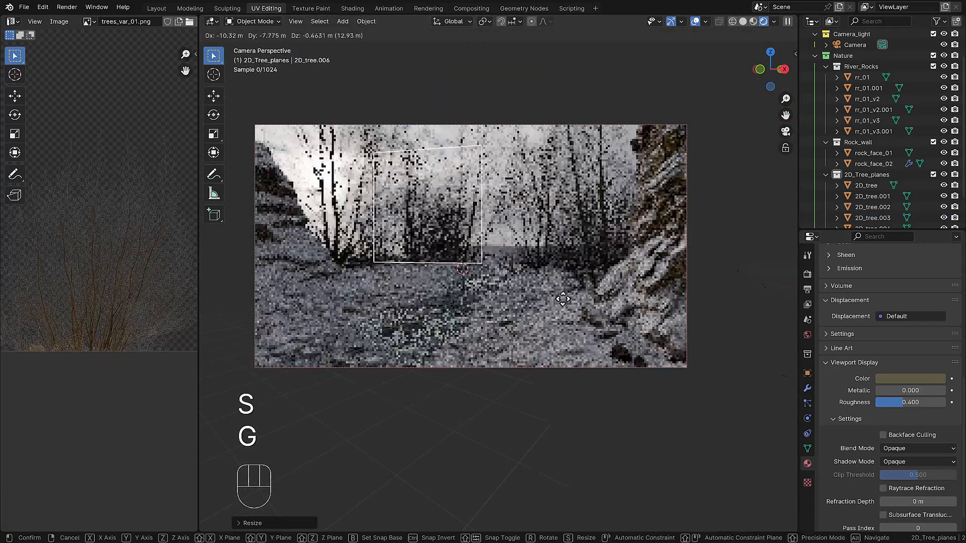
Confirm the 2D tree plane's new size and position
left_click(190, 8)
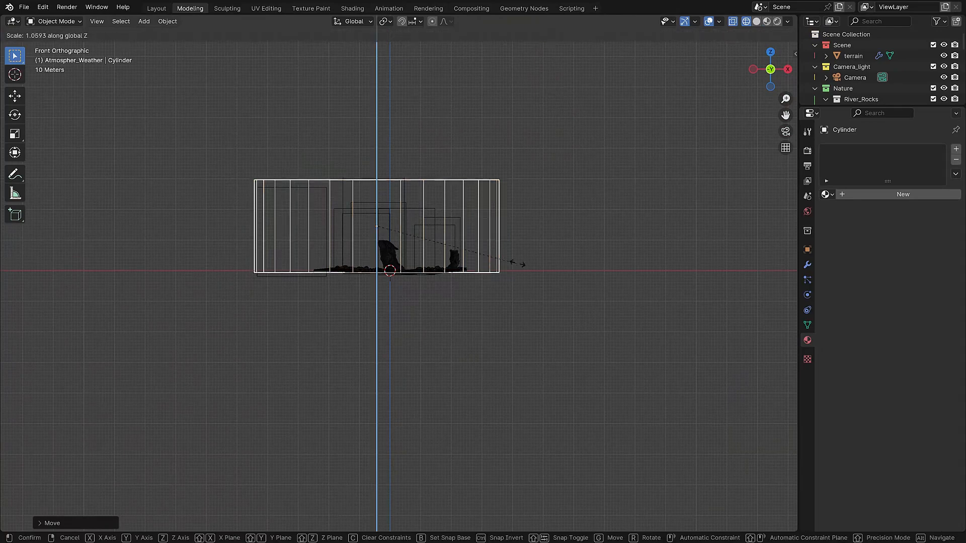
Confirm the enclosing cylinder's new vertical scale
left_click(351, 8)
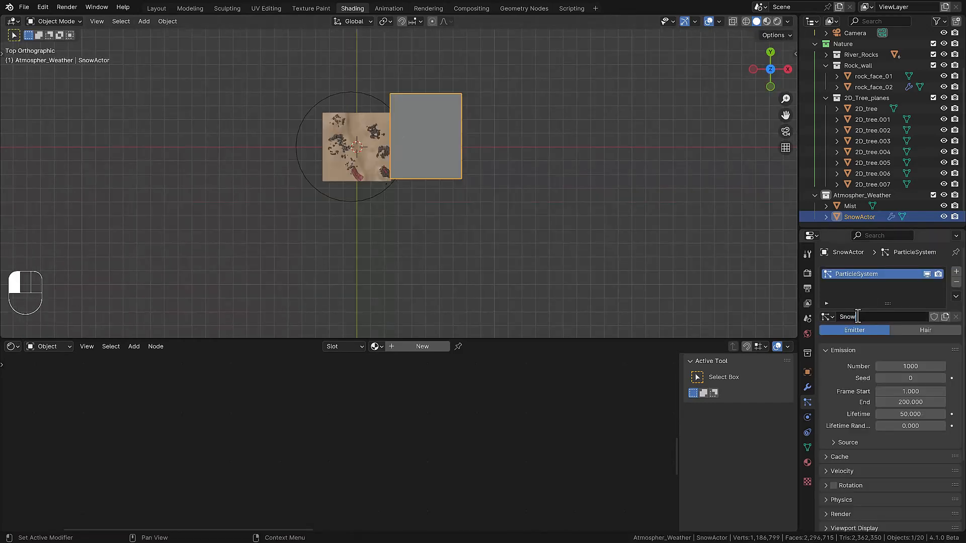
Name the particle system 'Snow', then play back the falling snow and camera move
type("Snow")
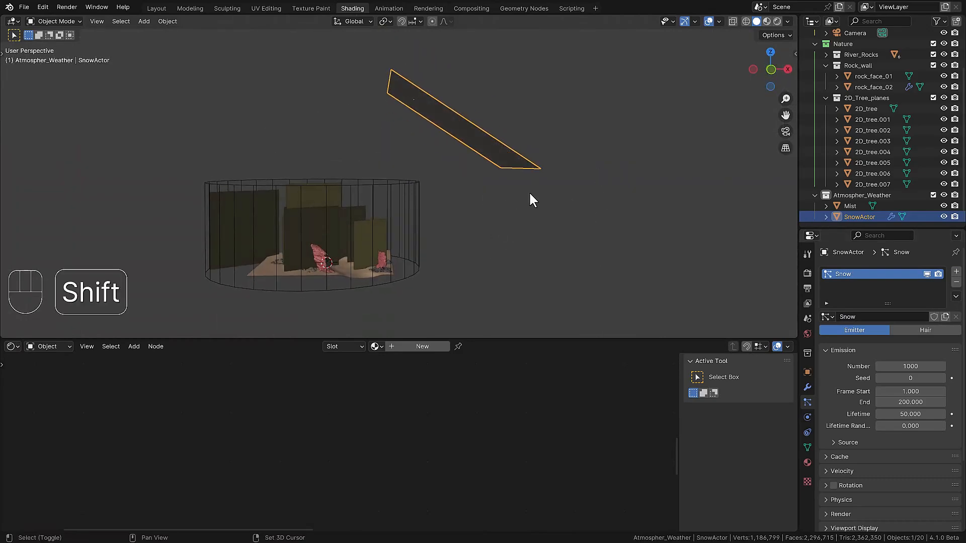
key("space")
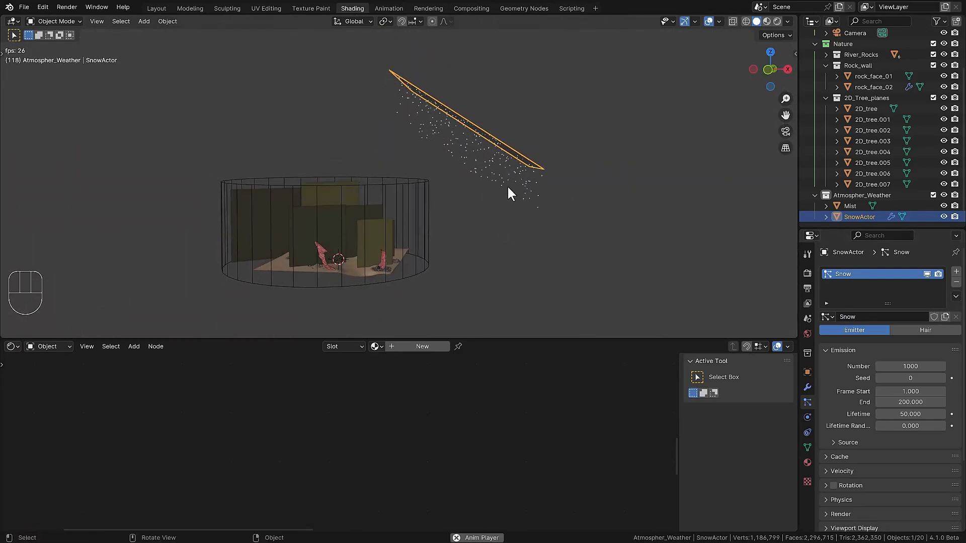
left_click(389, 9)
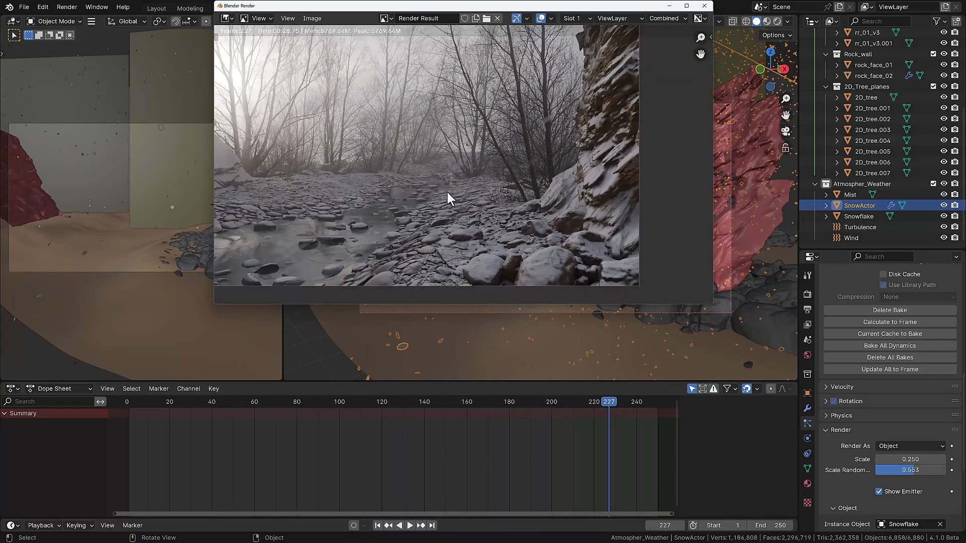
left_click(352, 8)
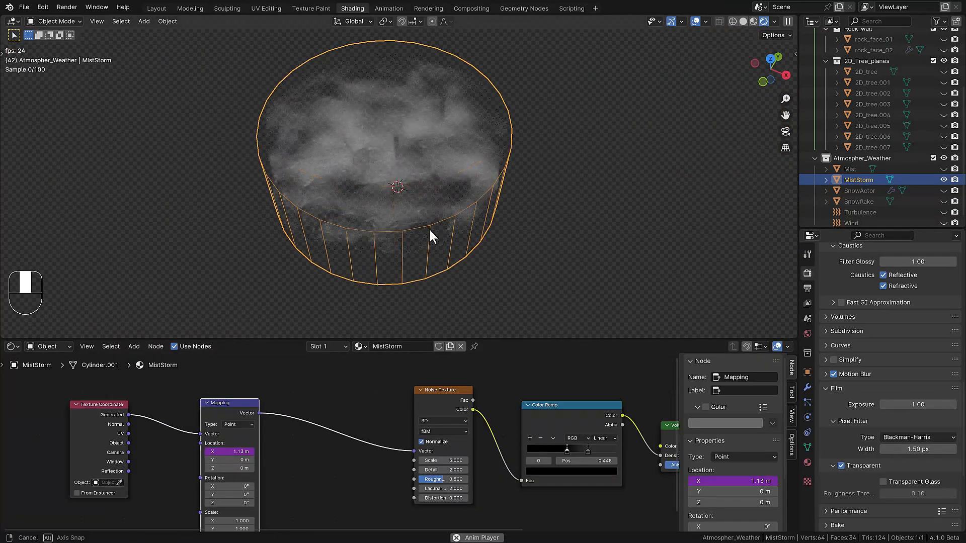
left_click(389, 8)
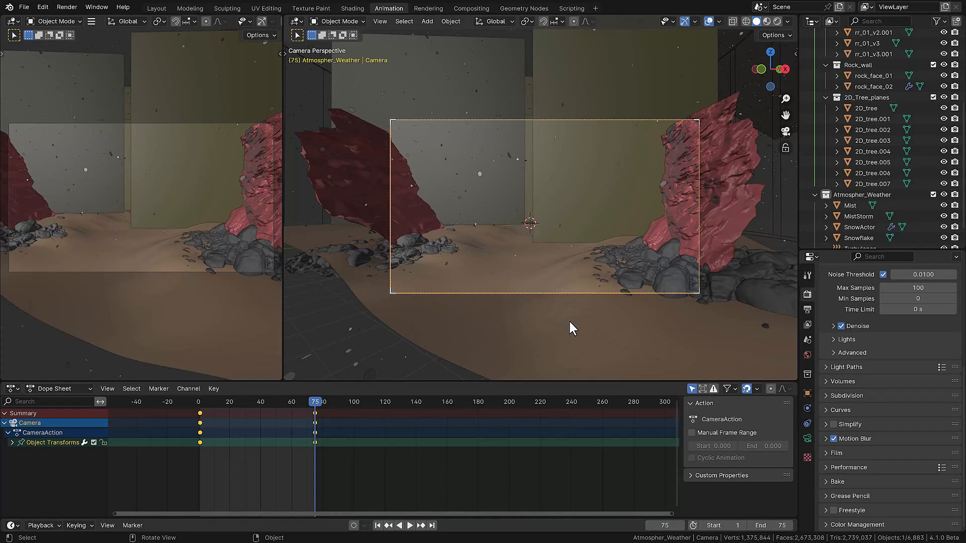
left_click(409, 525)
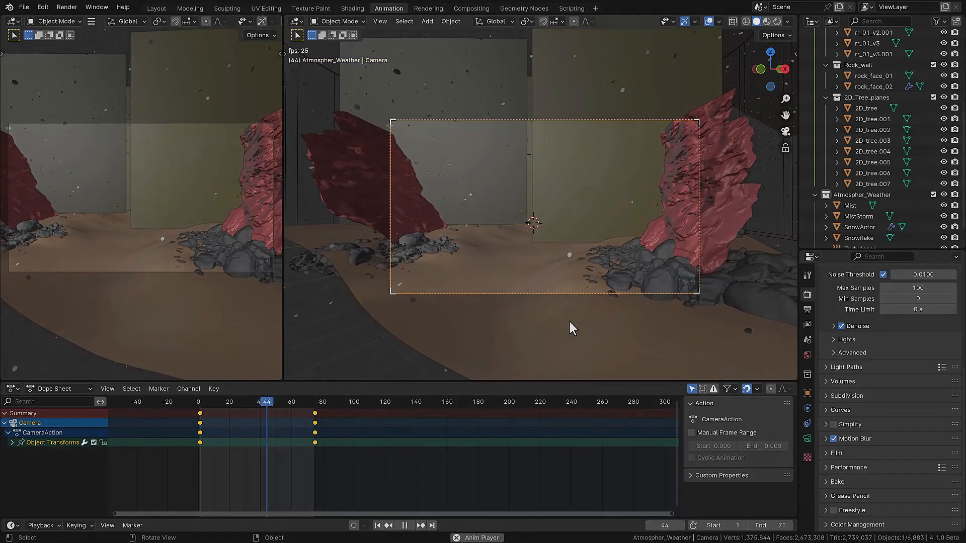